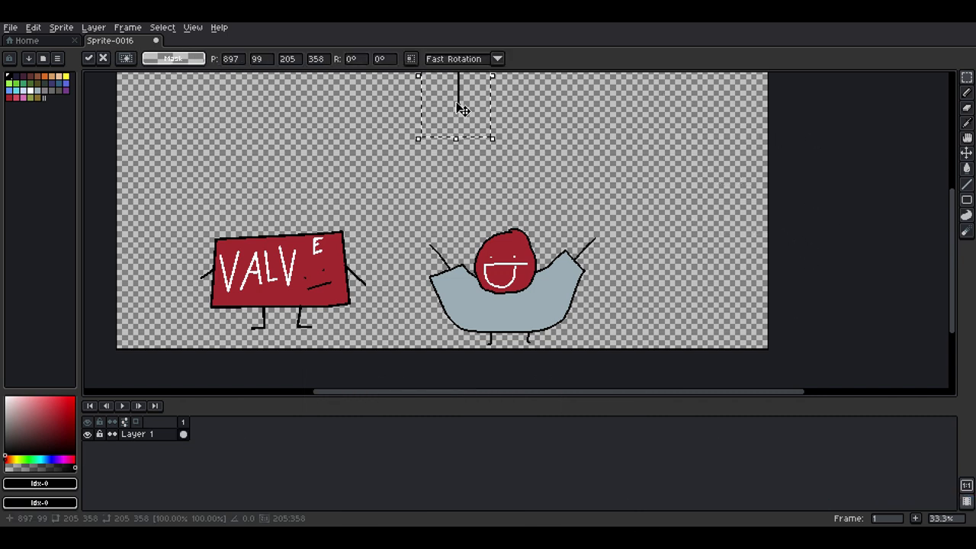
# - Drag the floating vertical black line down until it rests just above the red-headed figure
pyautogui.moveTo(457, 107); pyautogui.dragTo(496, 214)
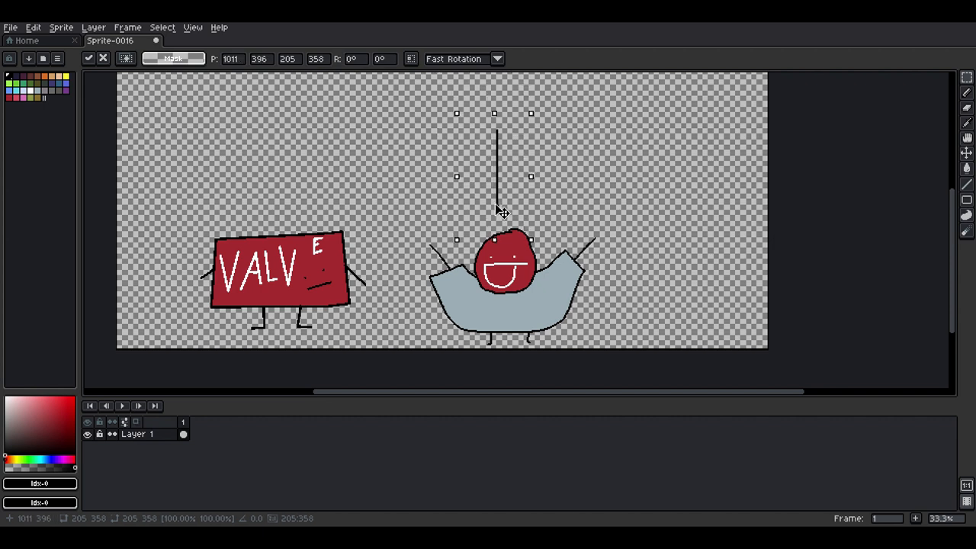
pyautogui.moveTo(495, 210); pyautogui.dragTo(496, 229)
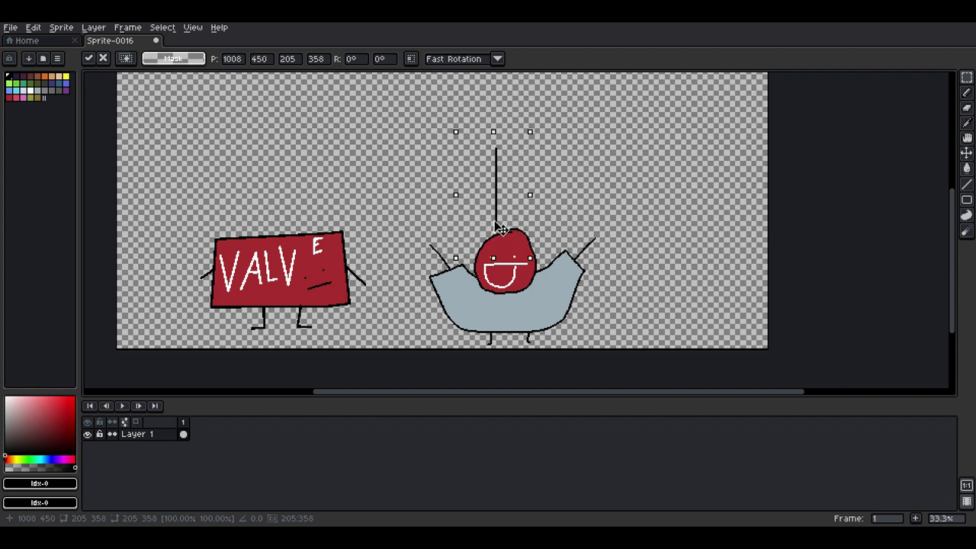